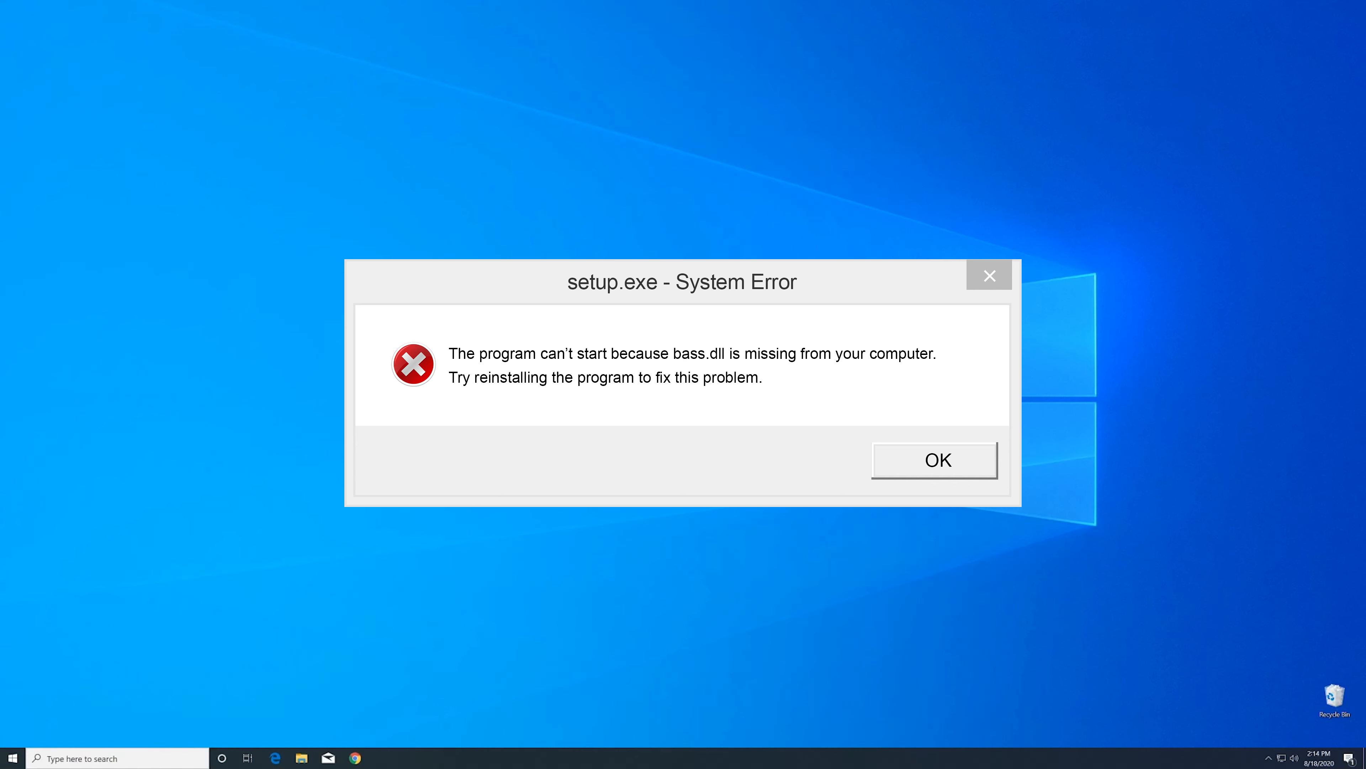
Step: Dismiss the setup.exe error reporting bass.dll is missing
left_click(934, 459)
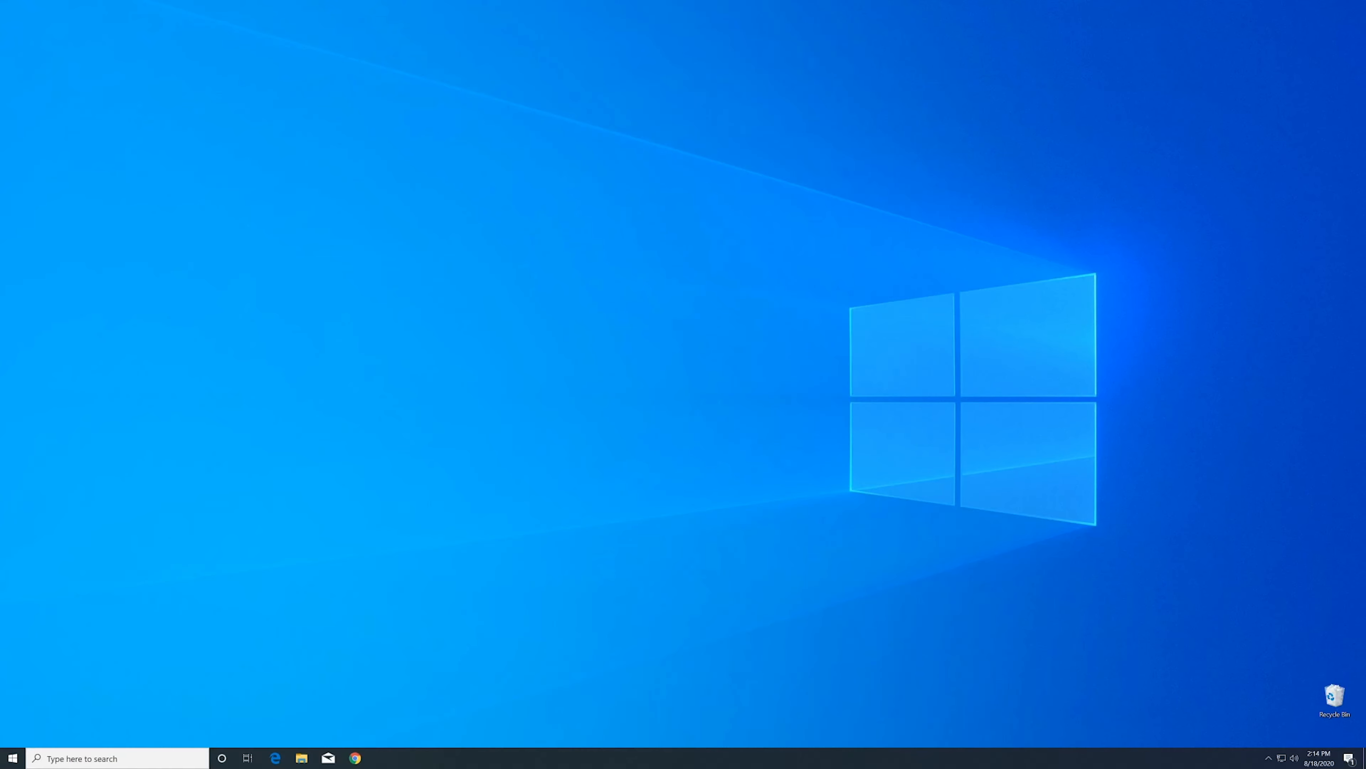
Step: Download the 32-bit bass.dll zip in Edge, view its bass.dll, and bring up a second This PC window
left_click(275, 757)
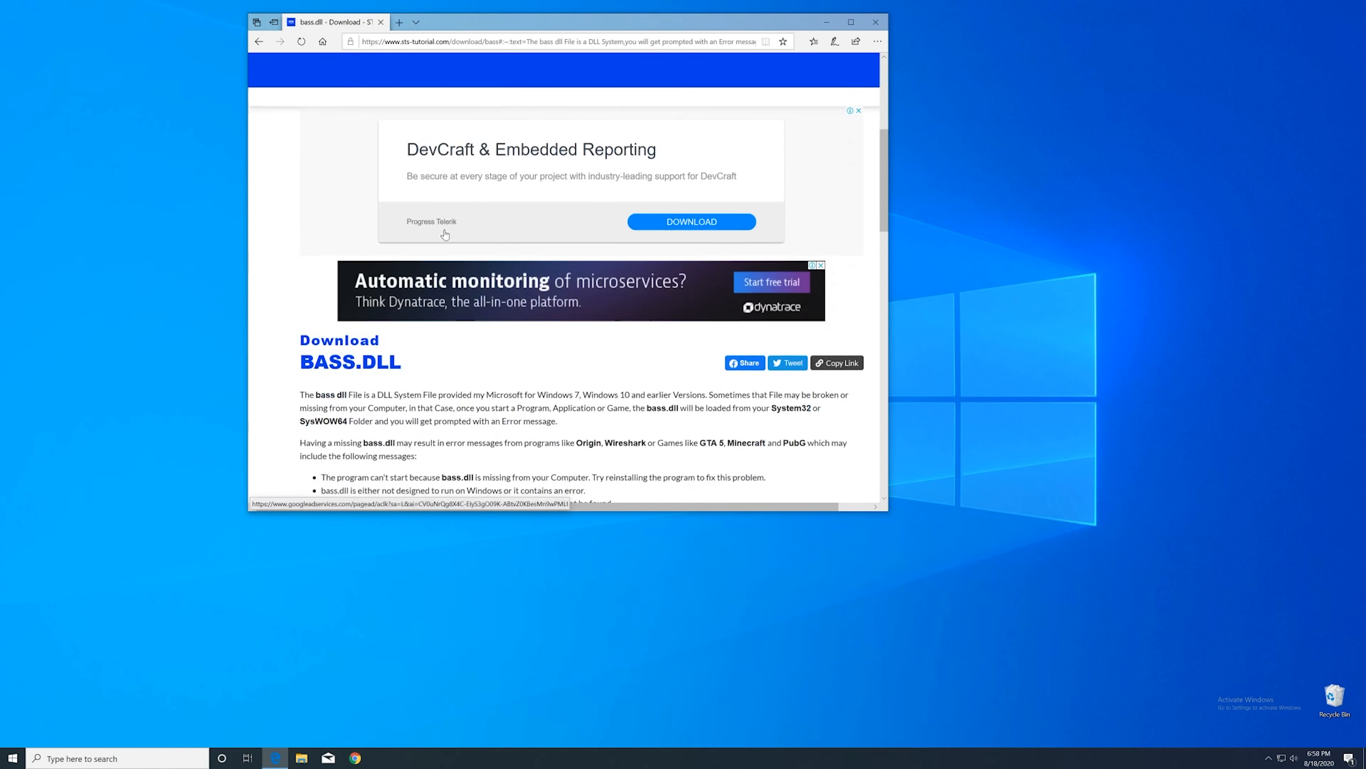
scroll("down", 3)
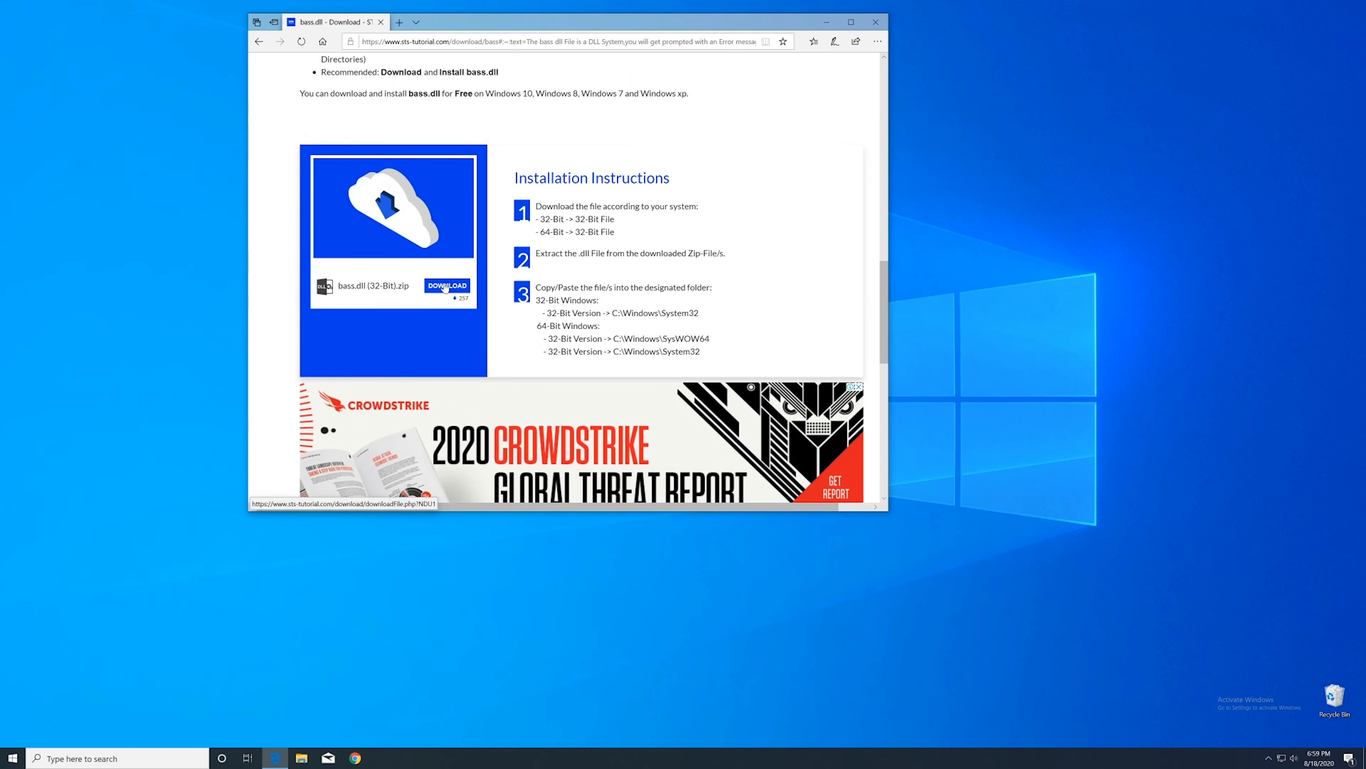
left_click(446, 286)
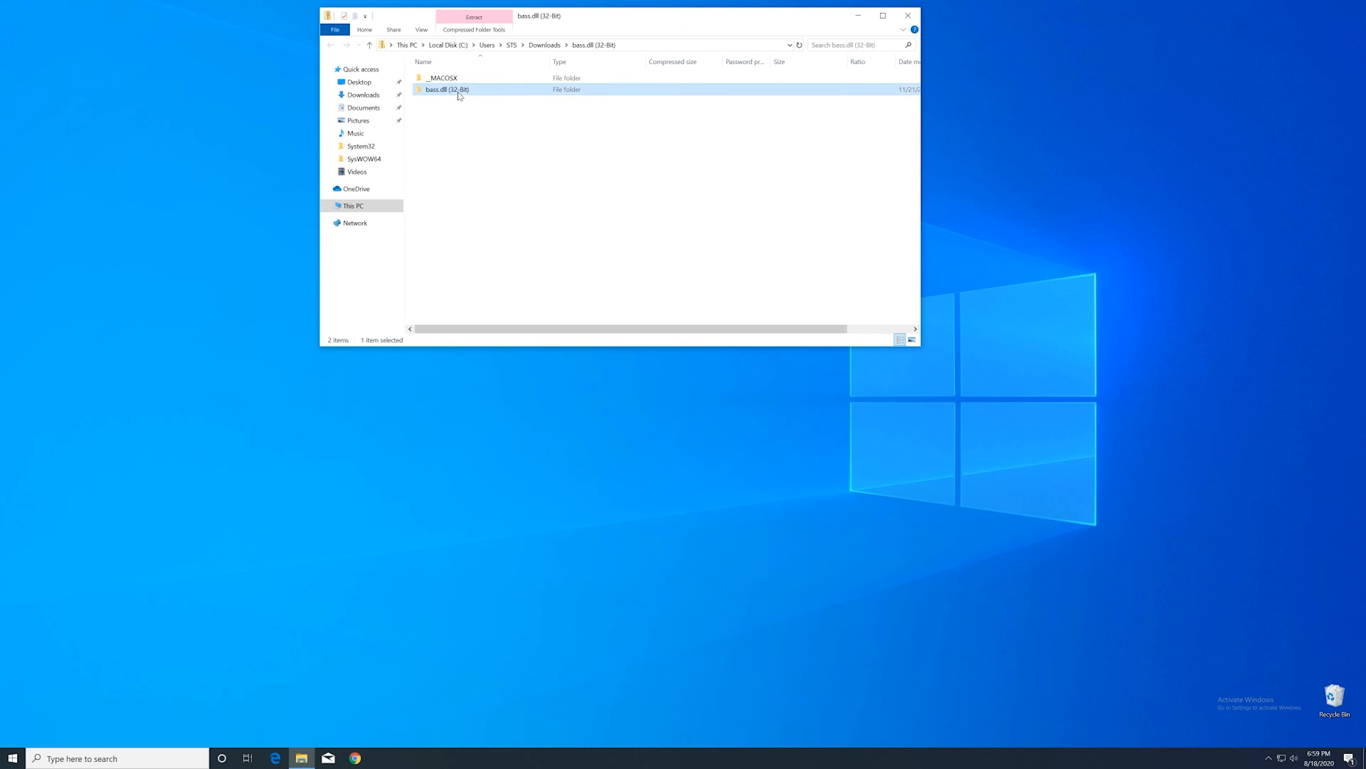
double_click(447, 89)
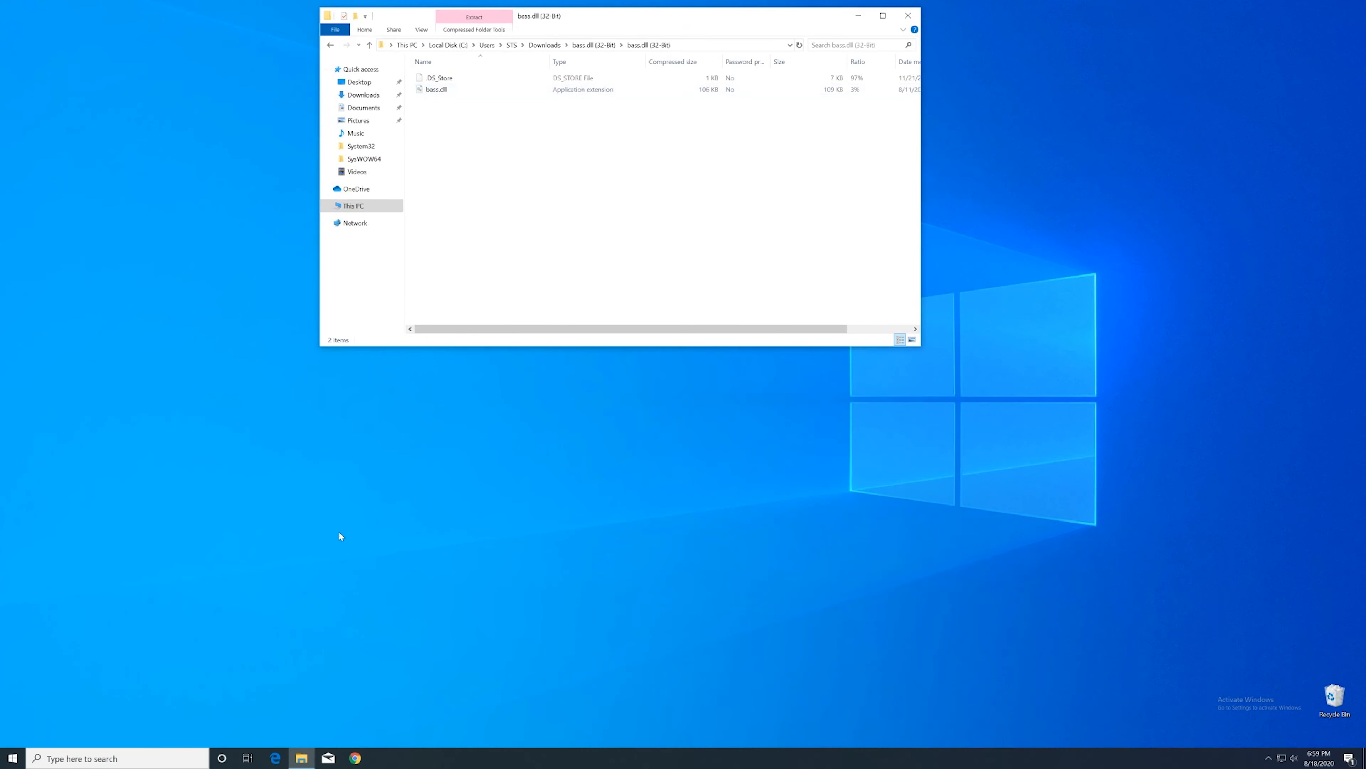
left_click(301, 757)
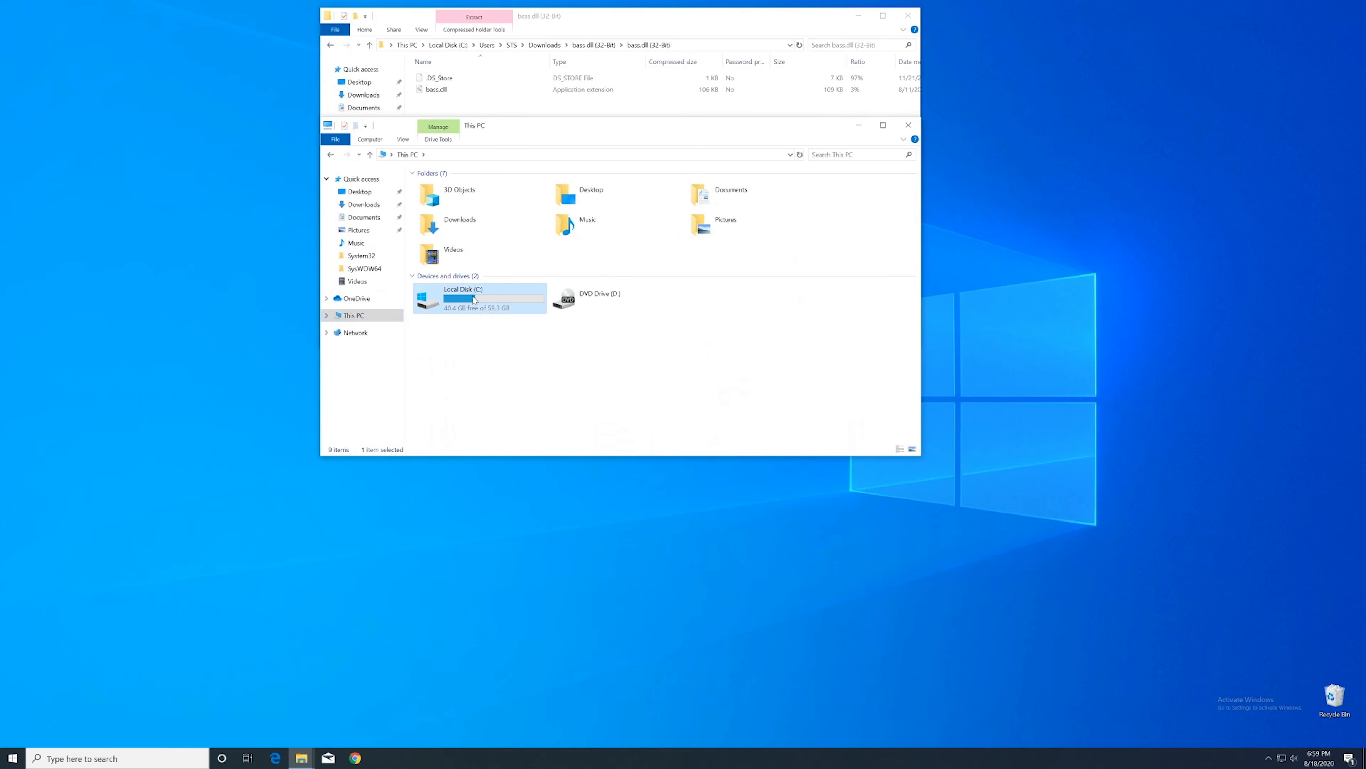
Step: Navigate to C:\Windows and start copying bass.dll into System32
double_click(461, 296)
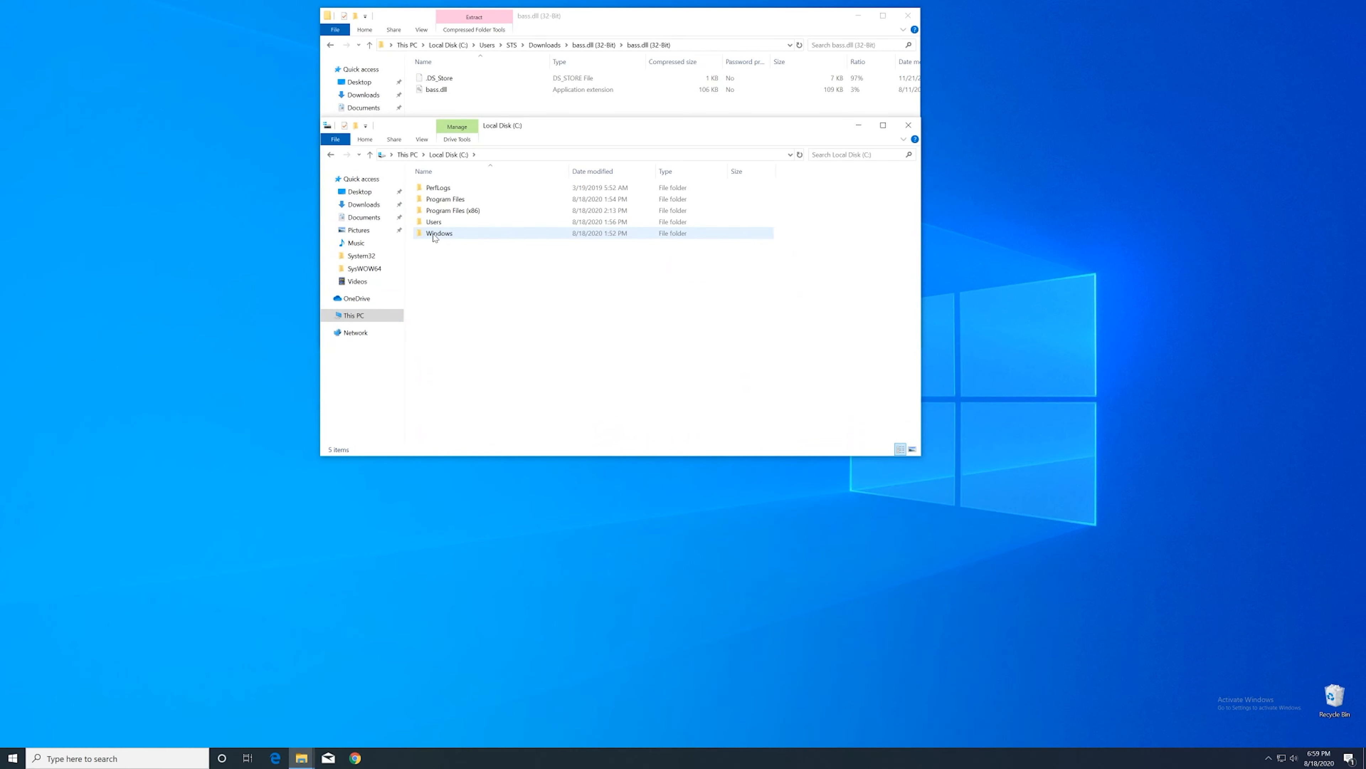
double_click(439, 233)
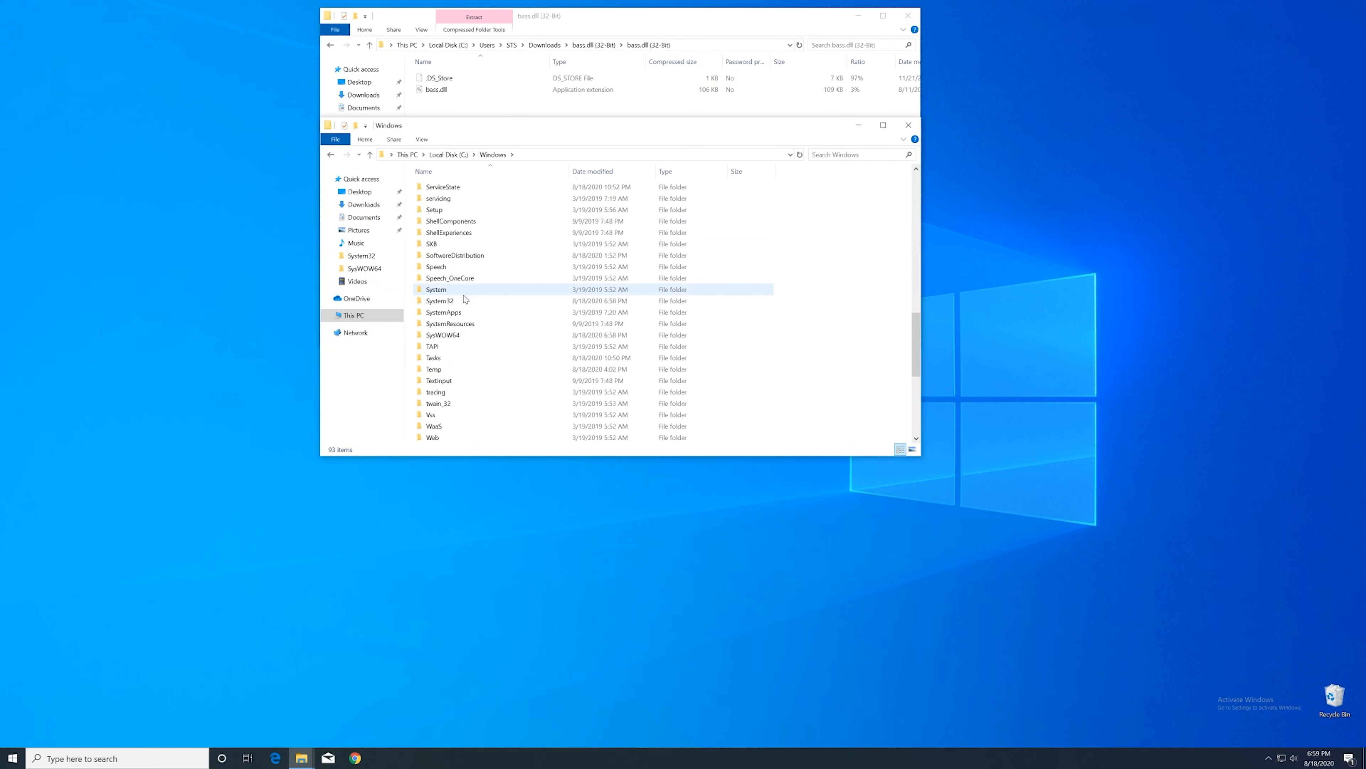
left_click(440, 267)
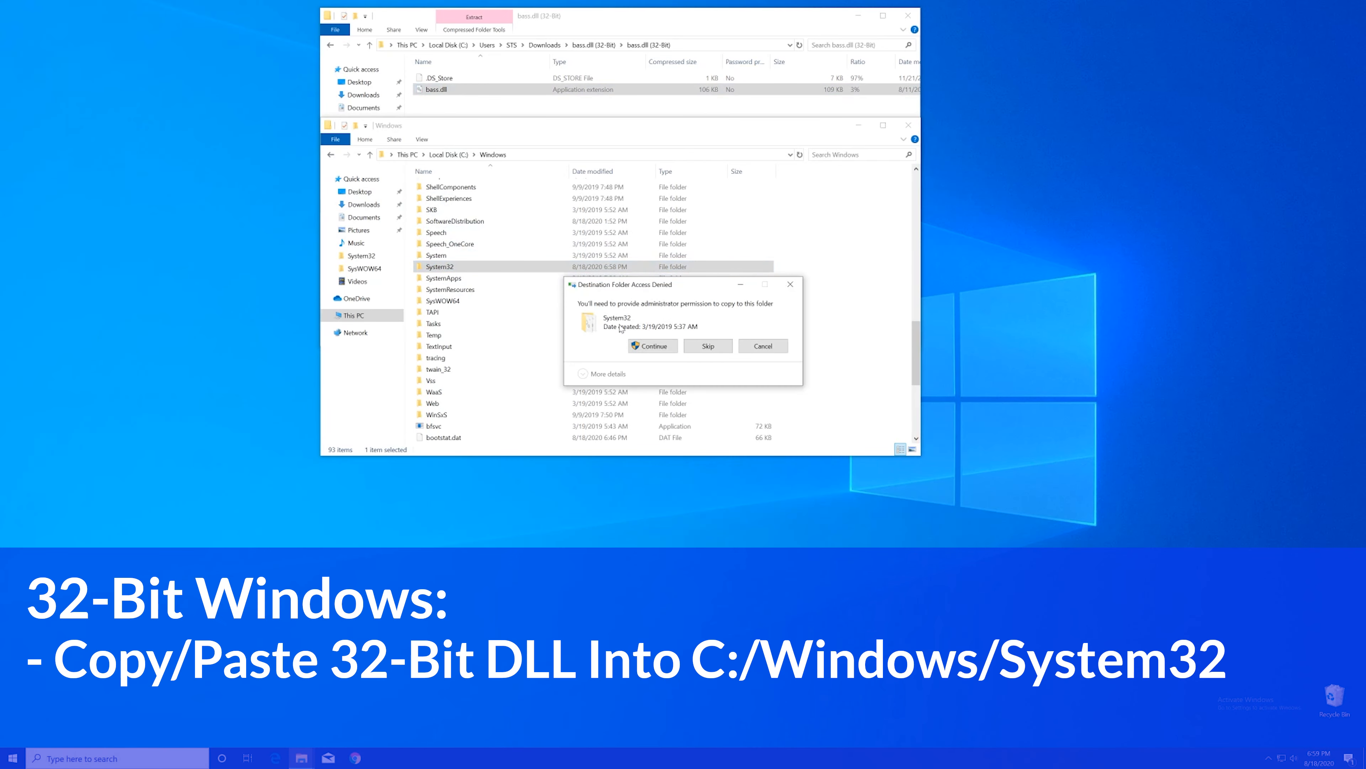
Step: Grant administrator permission so bass.dll lands in System32, then close the Explorer window
left_click(652, 346)
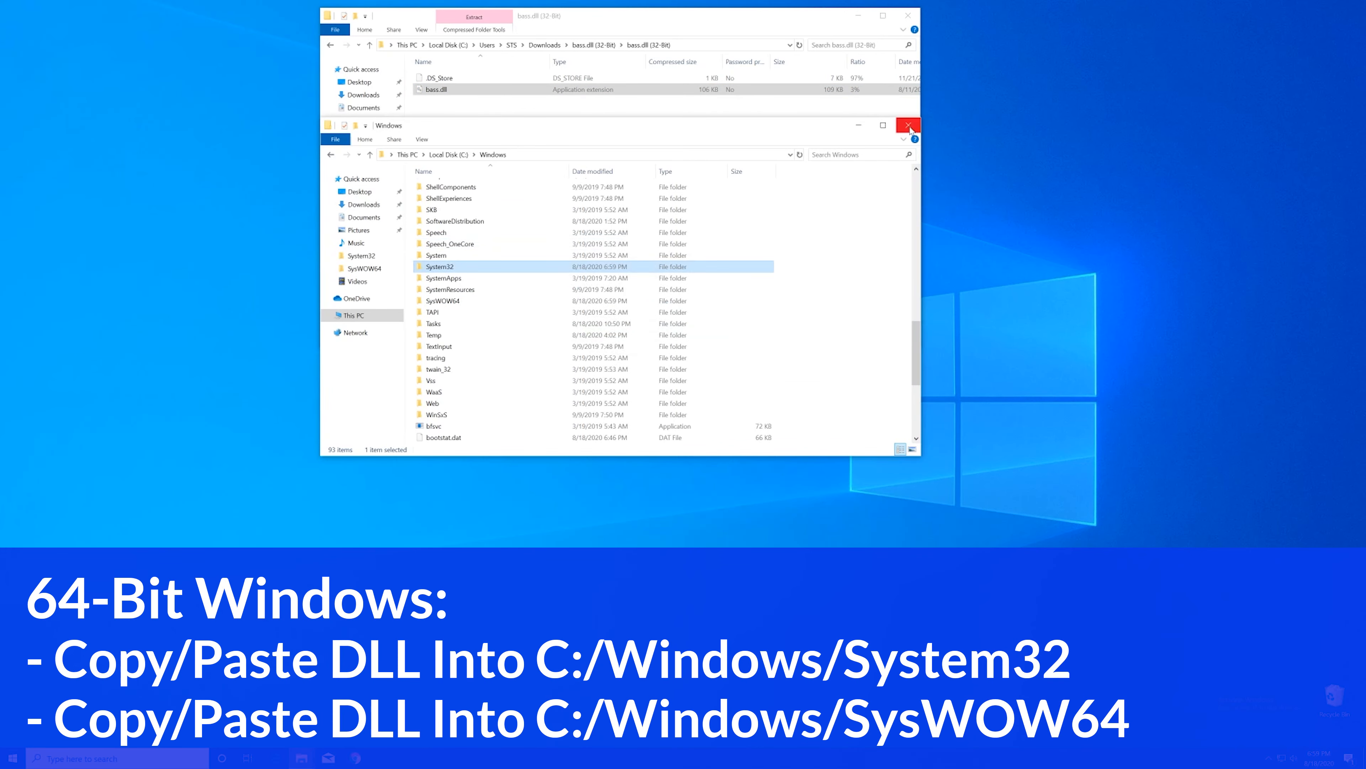
left_click(908, 124)
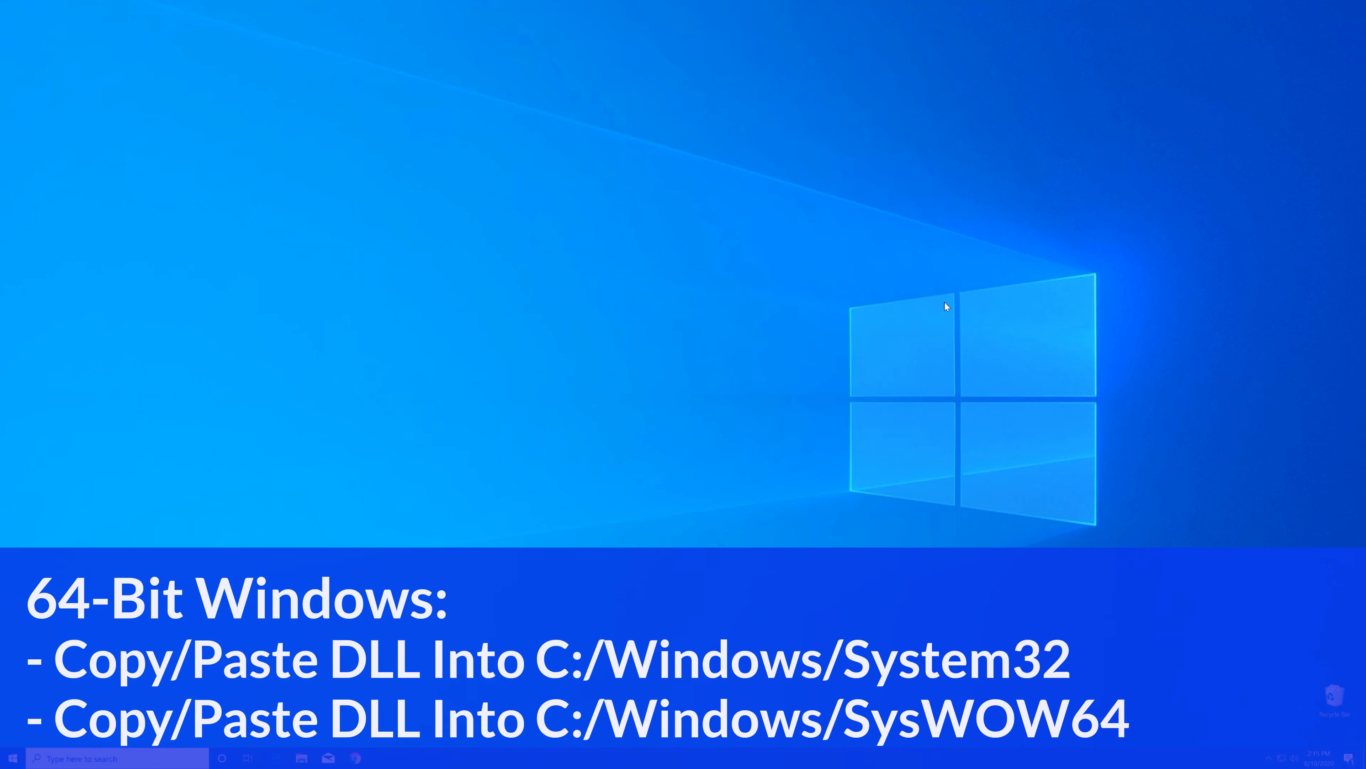